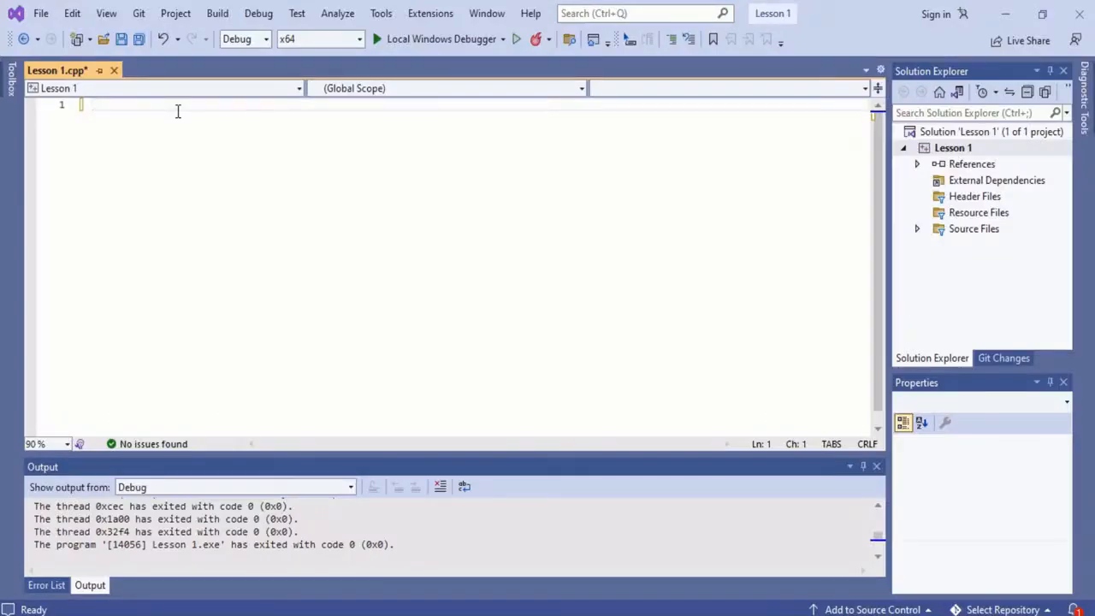
# Step: Add #include <iostream> and the comment '//Getting the parts of a cpp ... channel'
pyautogui.write('#include <io>')
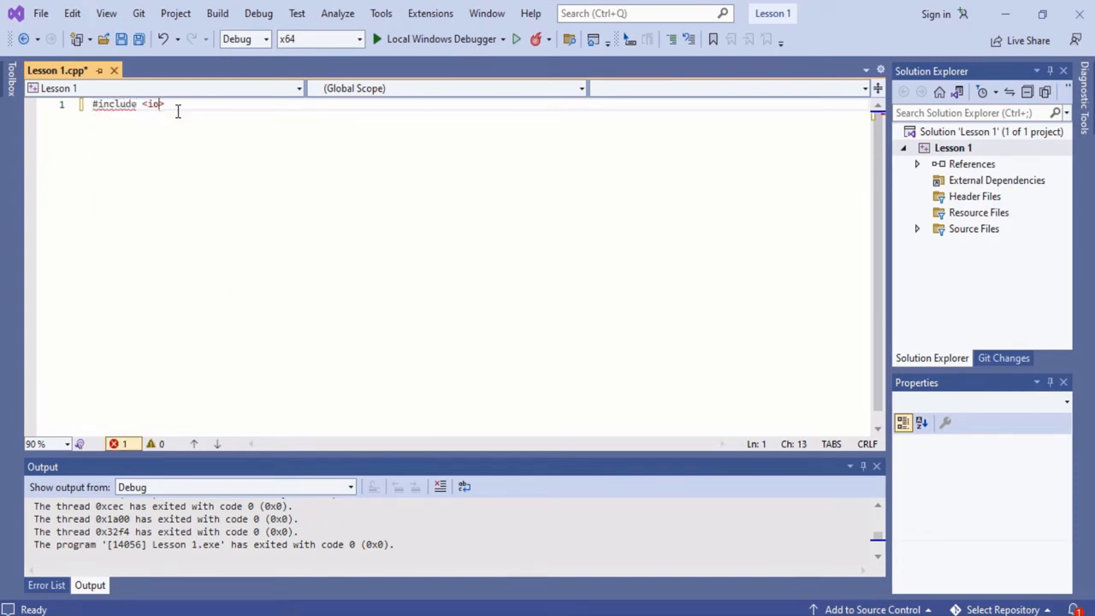
pyautogui.write('stream>')
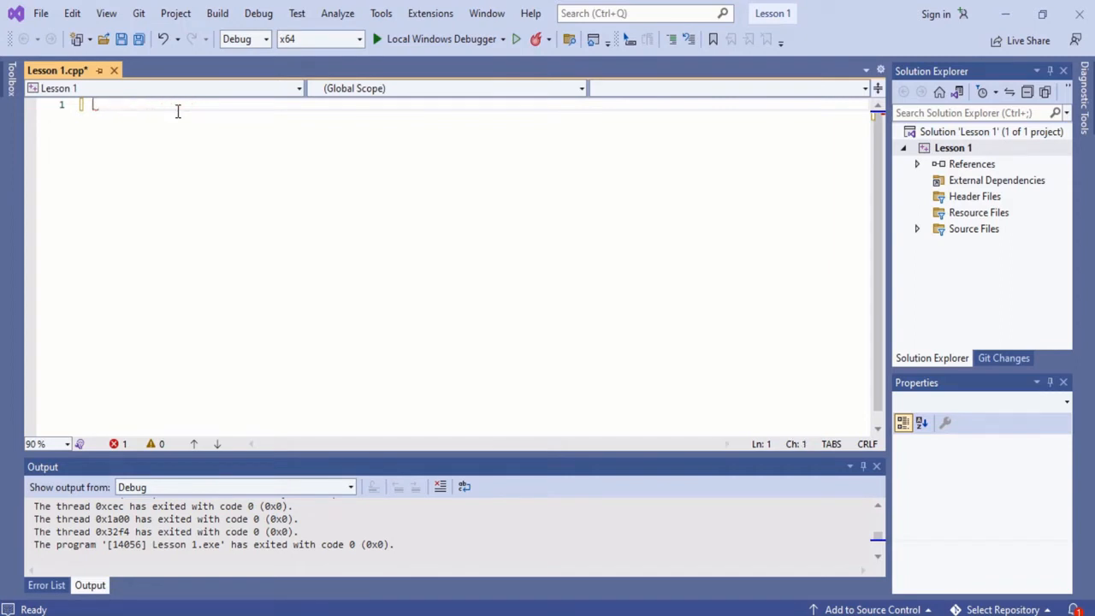
pyautogui.write('//Getting to understand')
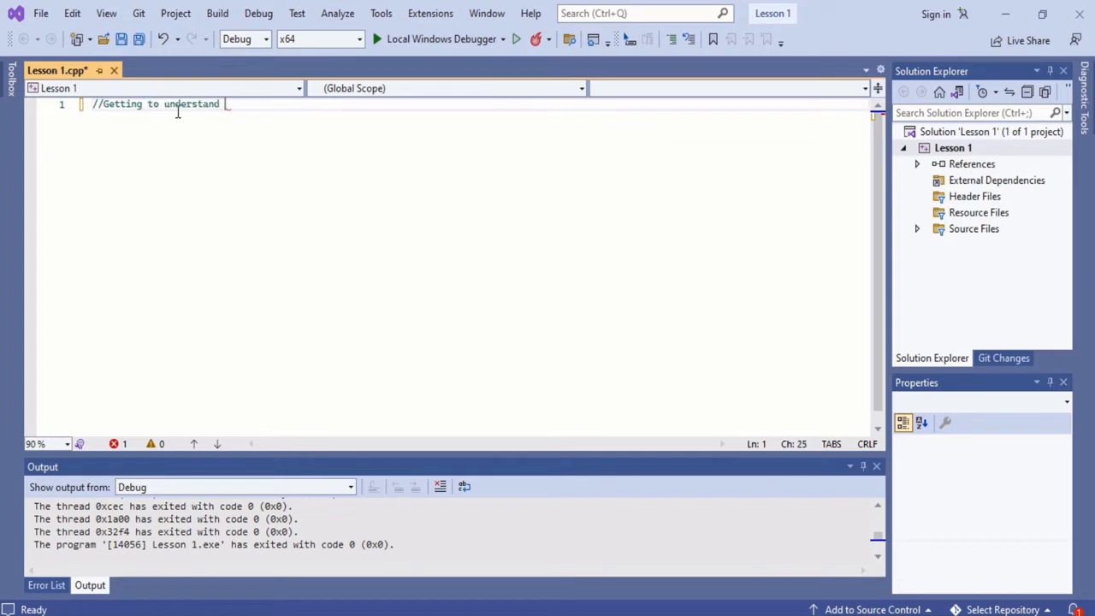
pyautogui.write('the parts of a cpp programme at the CodeBits c')
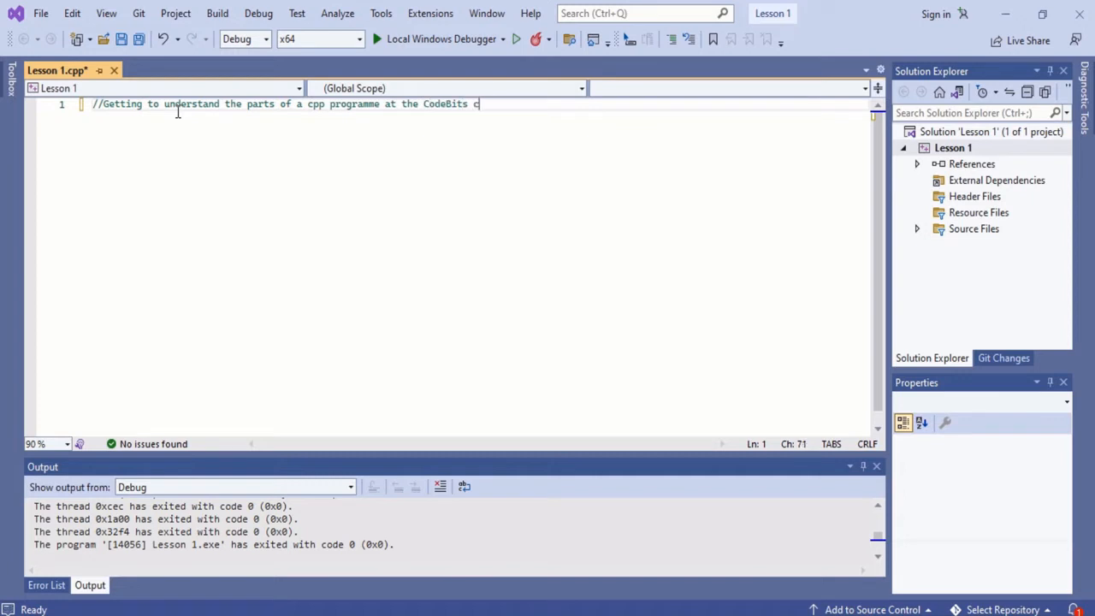
pyautogui.write('yt')
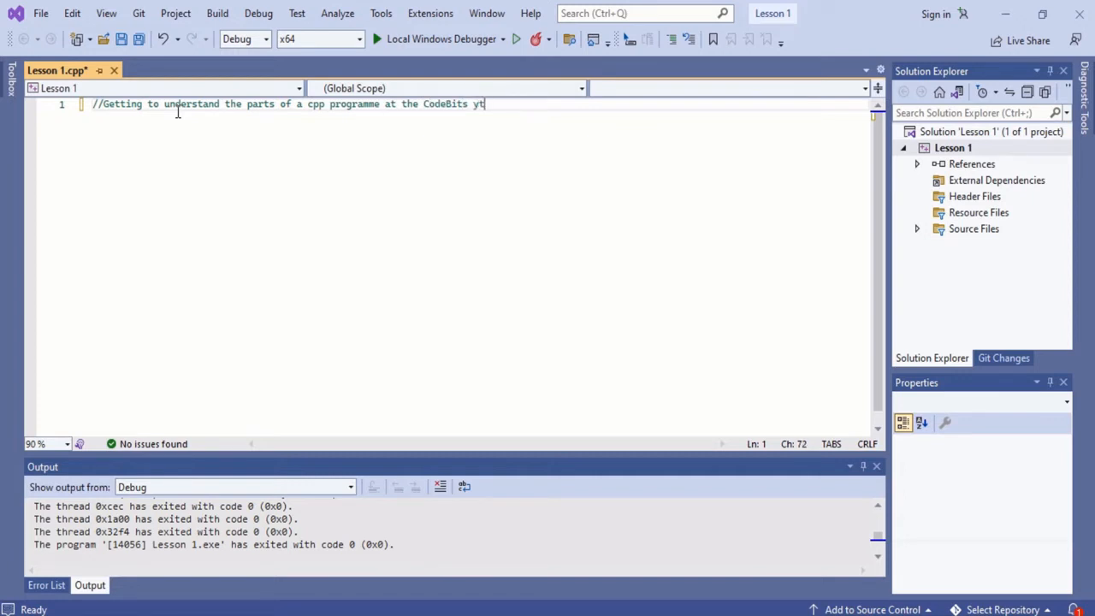
pyautogui.write('channel')
pyautogui.write('#include <iostream>')
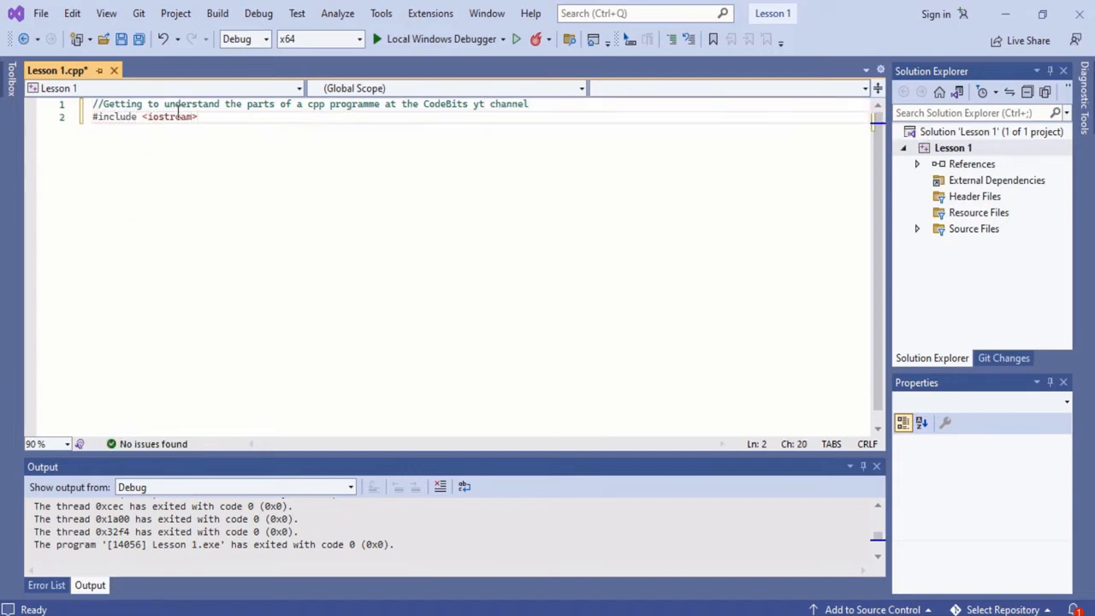
# Step: Add 'using namespace std;' and a cout line printing "Let's get to understand the code"
pyautogui.write('using name')
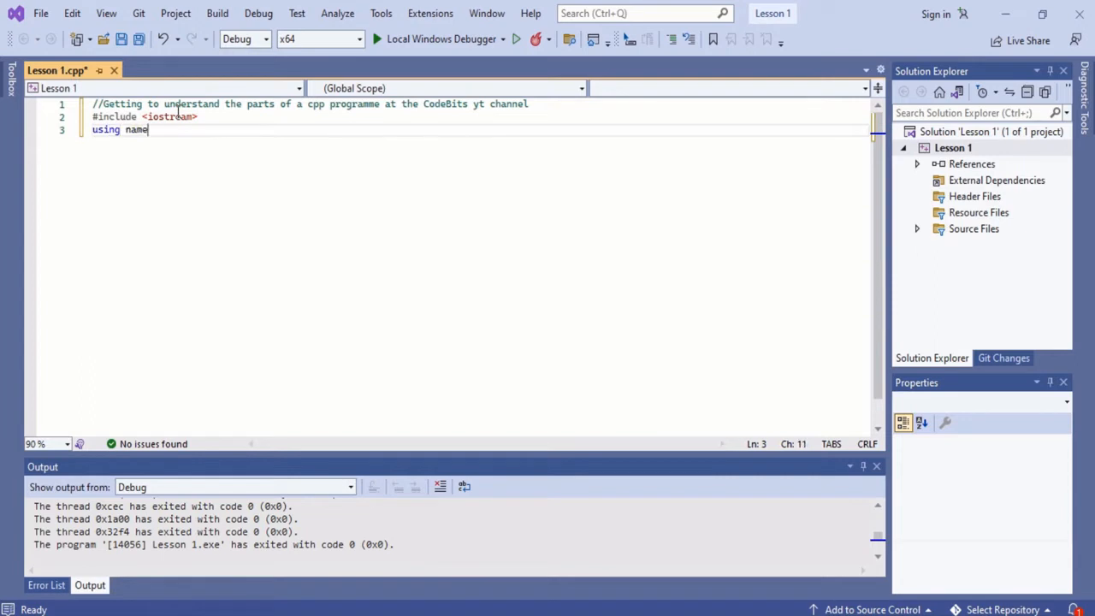
pyautogui.write('space std;')
pyautogui.write('int main() {')
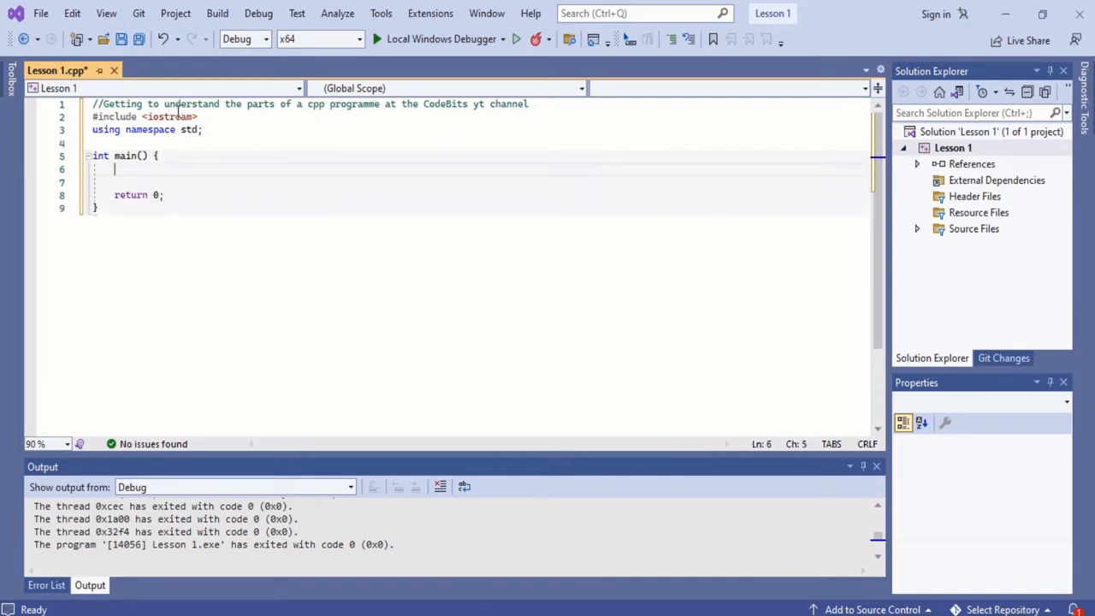
pyautogui.write('cout << "')
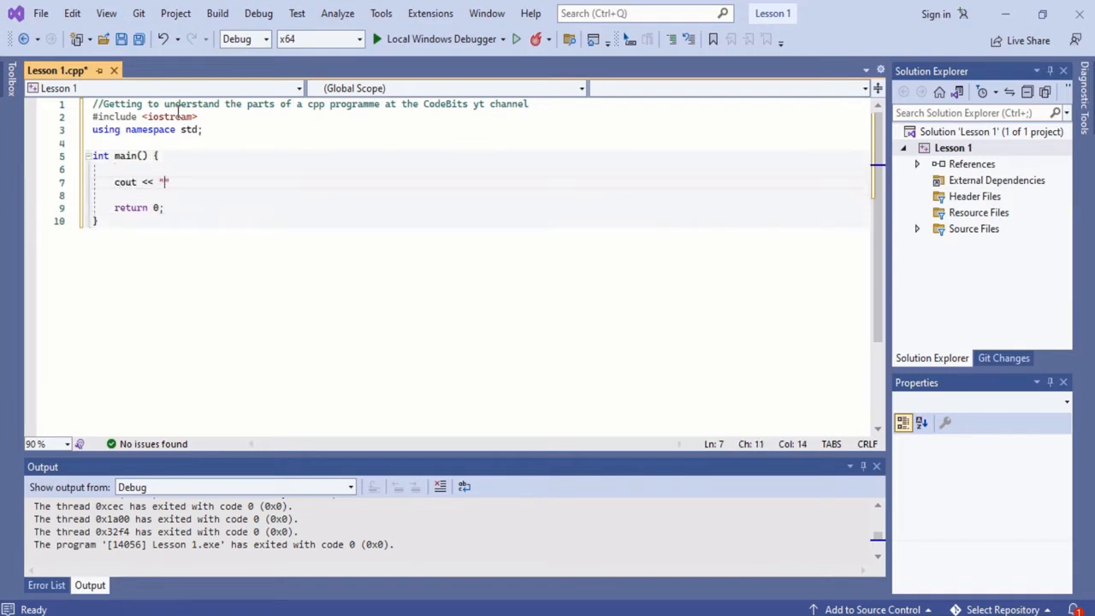
pyautogui.write("Let's get to")
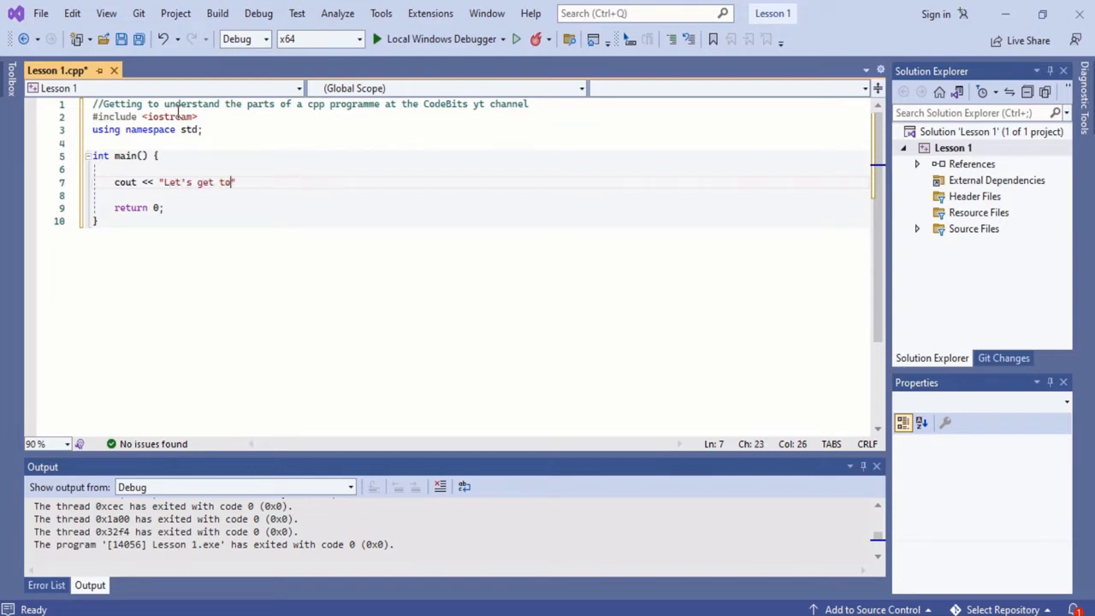
pyautogui.write('understand the lines of c')
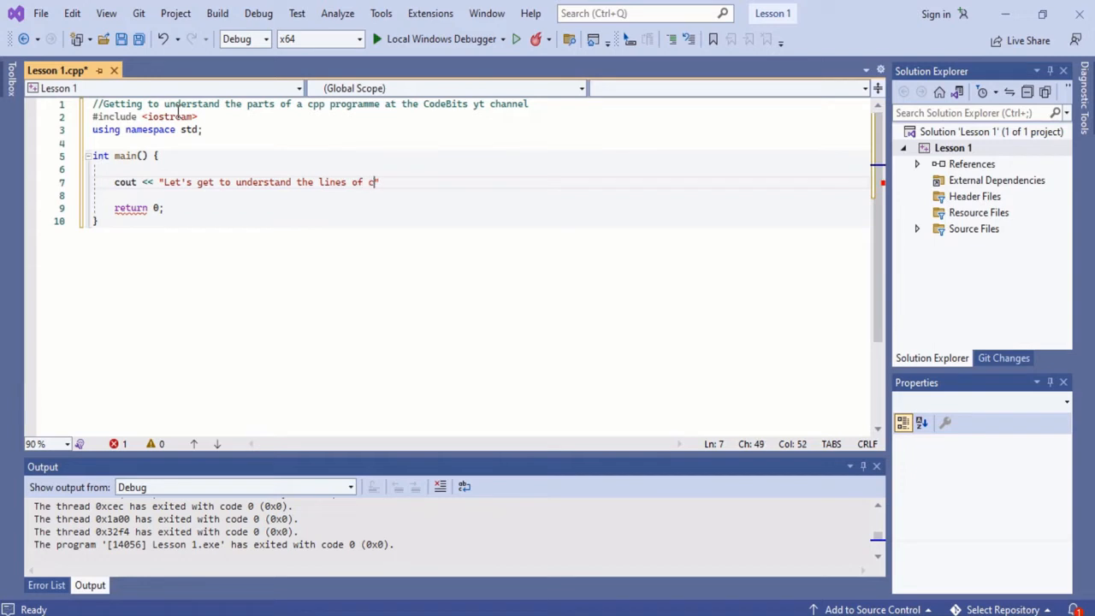
pyautogui.write('ode')
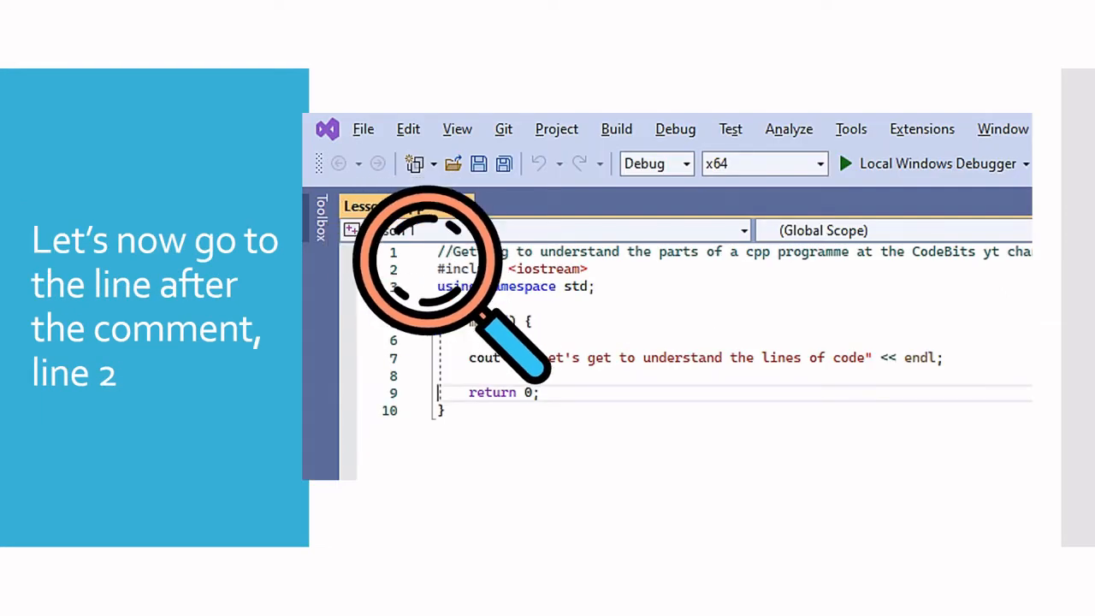
pyautogui.moveTo(561, 261)
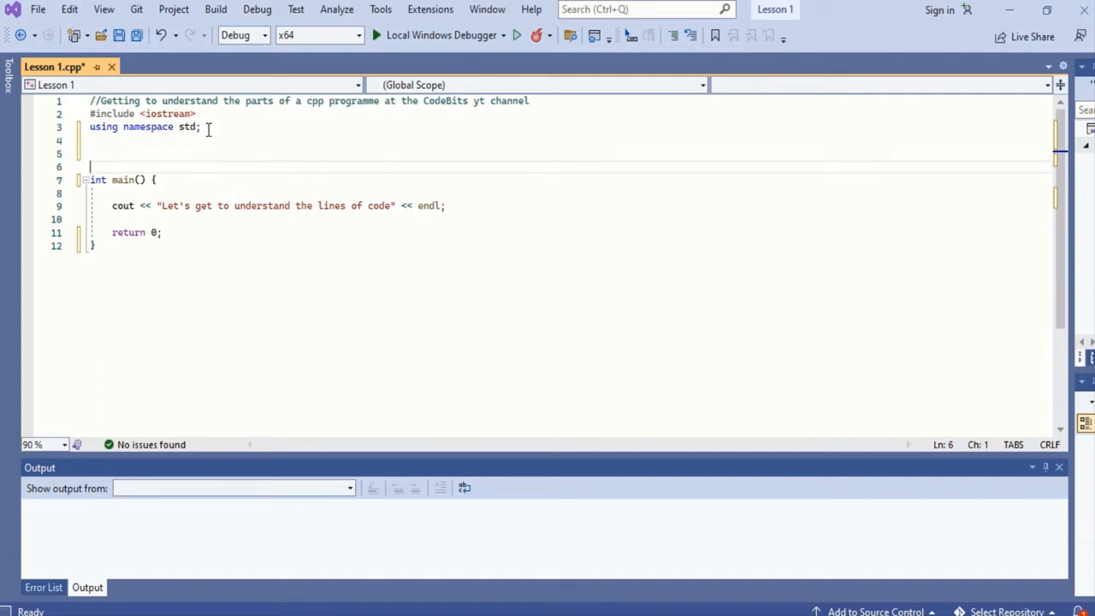
# Step: Comment that int means the compiler must send an integer value to your computer
pyautogui.write('//')
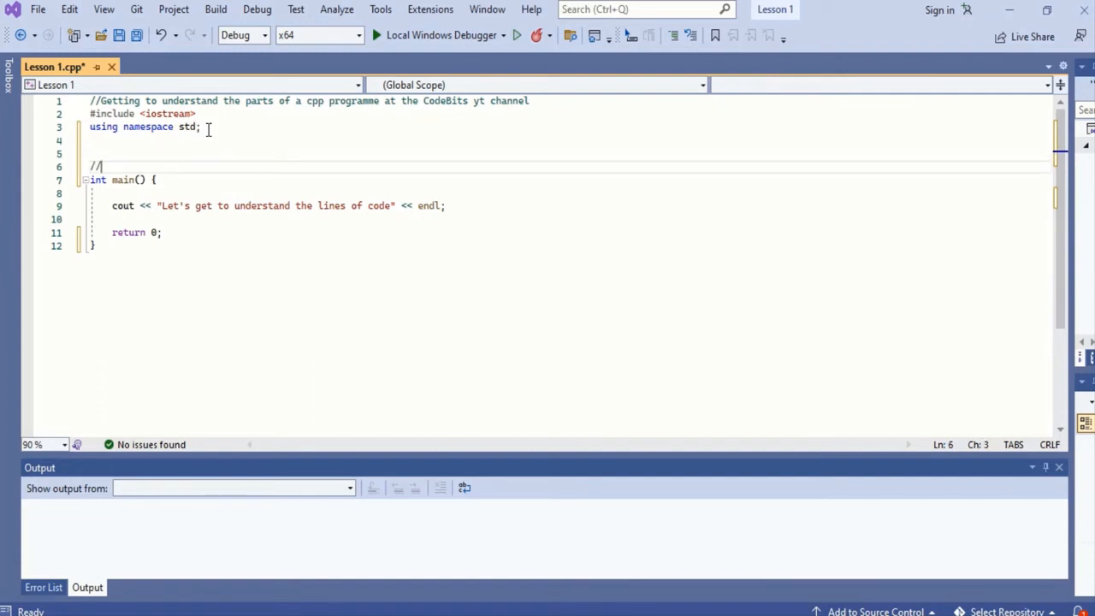
pyautogui.write('what is int?')
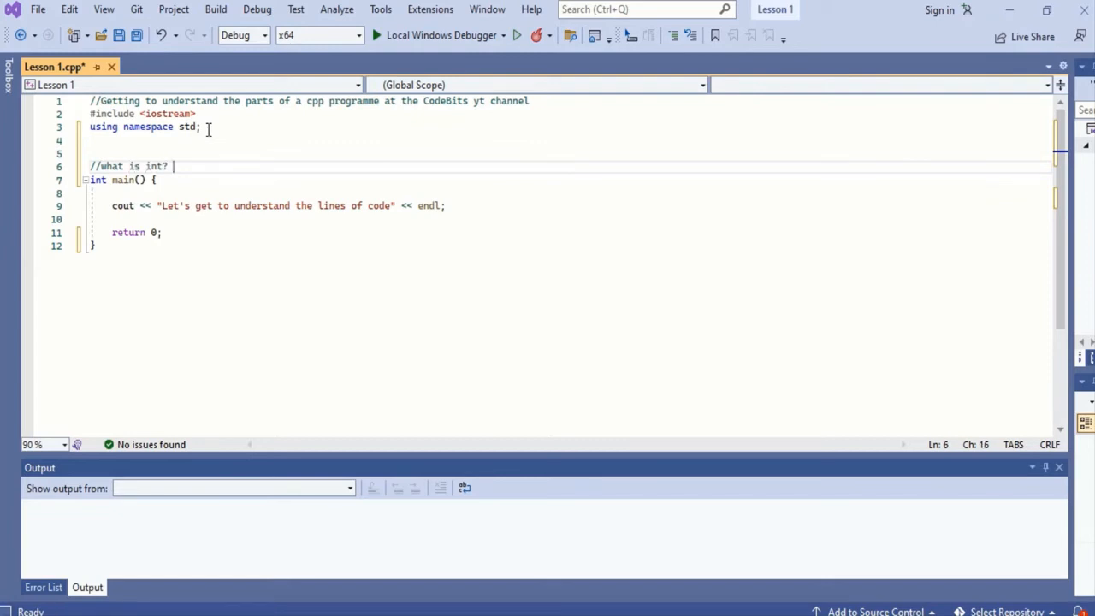
pyautogui.write('int =')
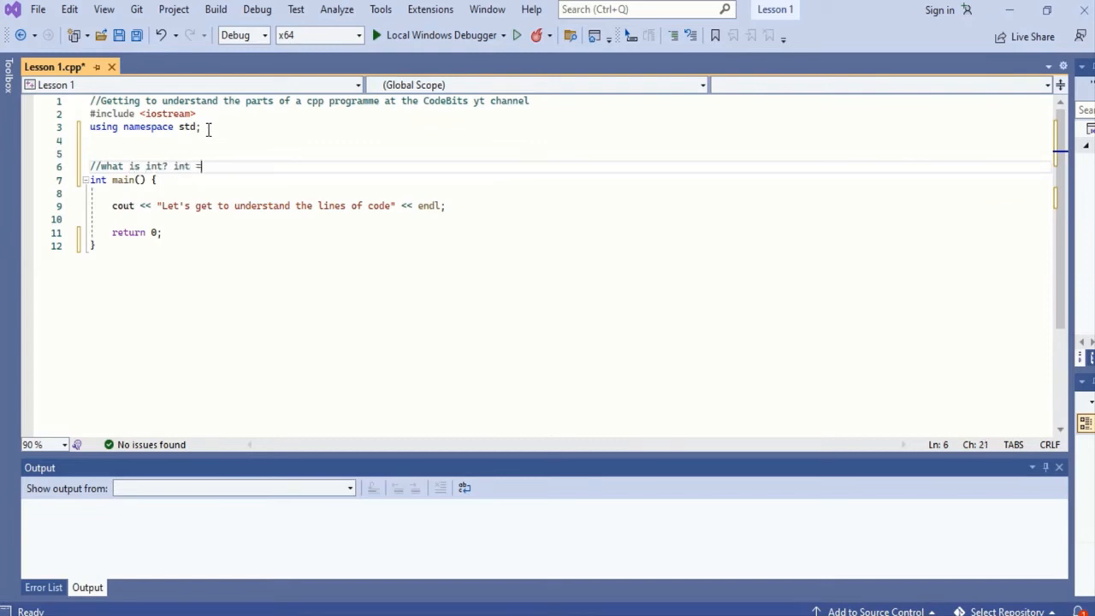
pyautogui.write('integer, so the')
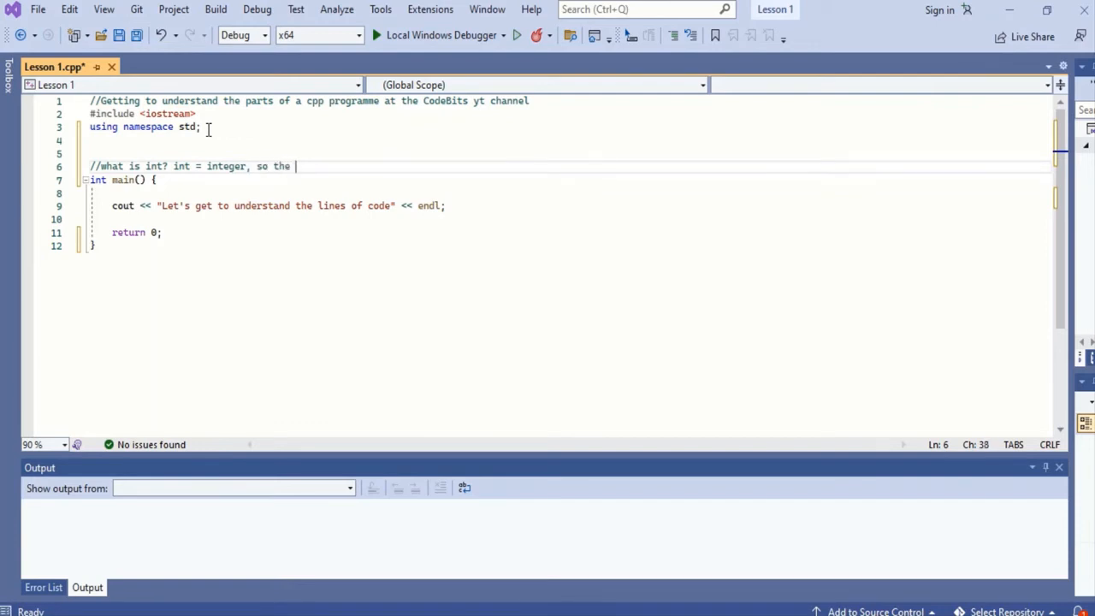
pyautogui.write('compiler mus')
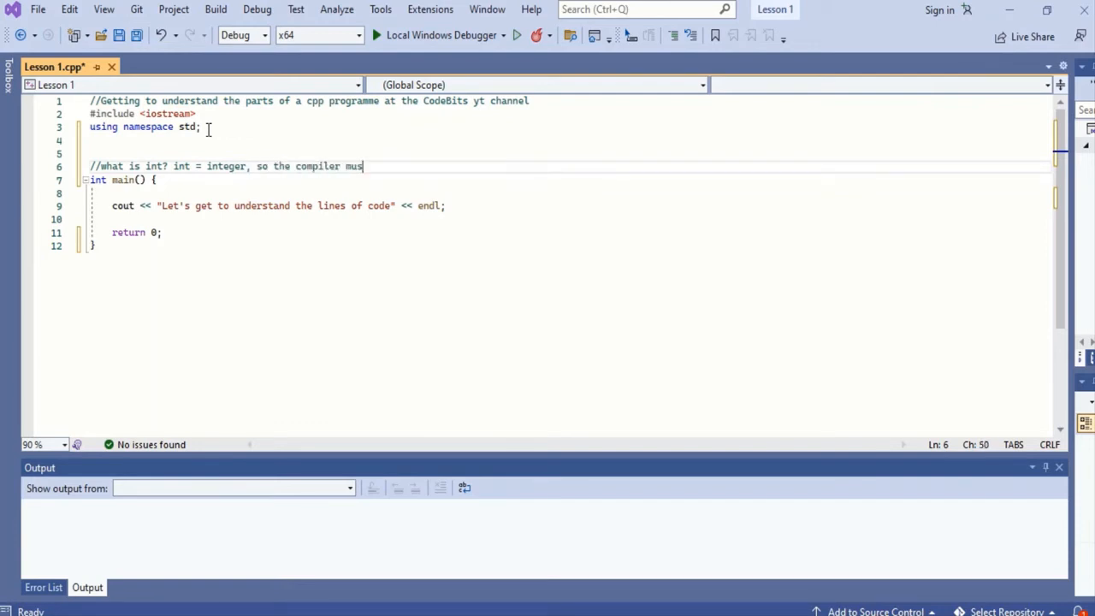
pyautogui.write('t send an')
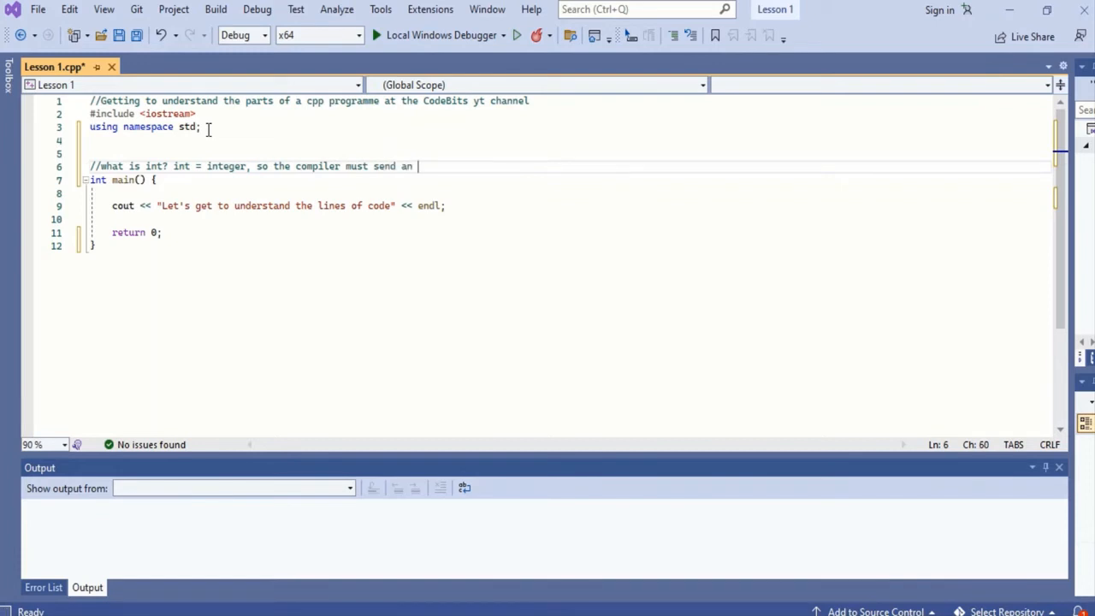
pyautogui.write('integer value back to')
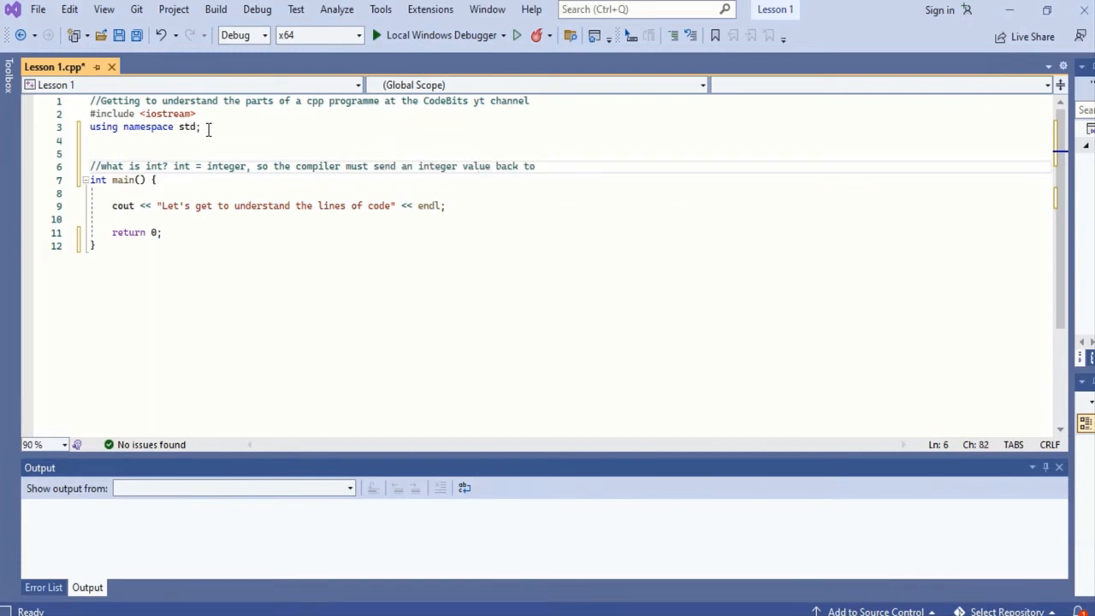
pyautogui.write('your compu')
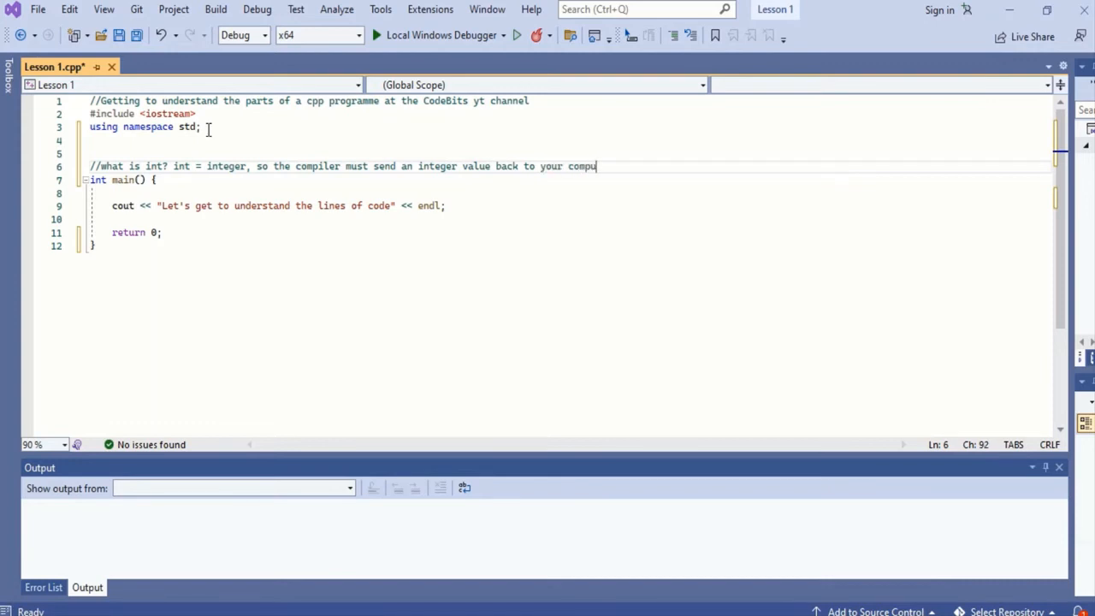
pyautogui.write('ter')
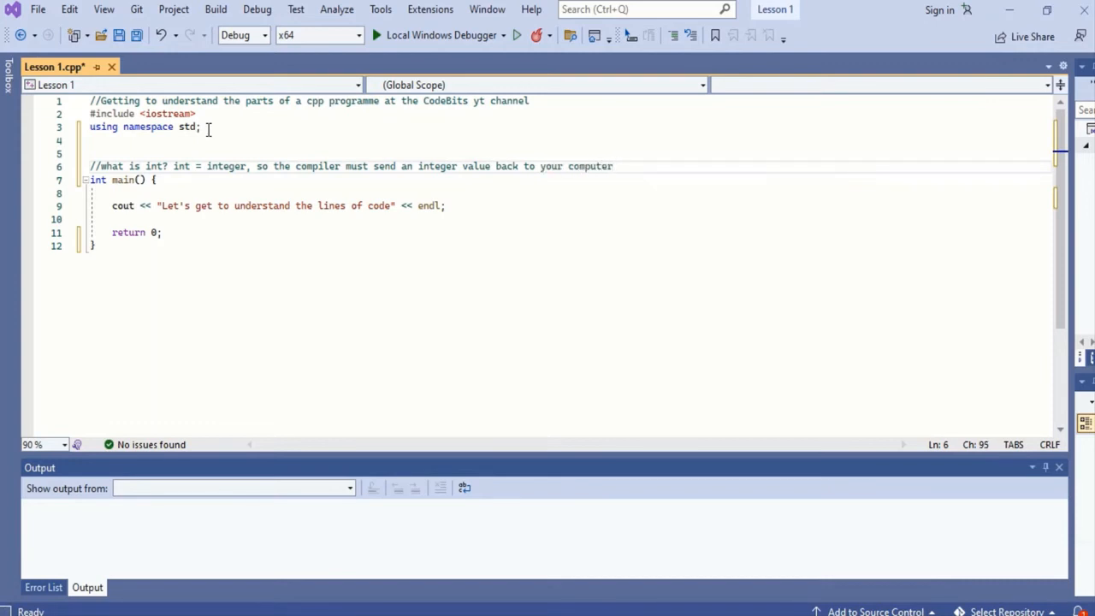
# Step: Comment that Main is the function's name and the () mark main as a function
pyautogui.write('M')
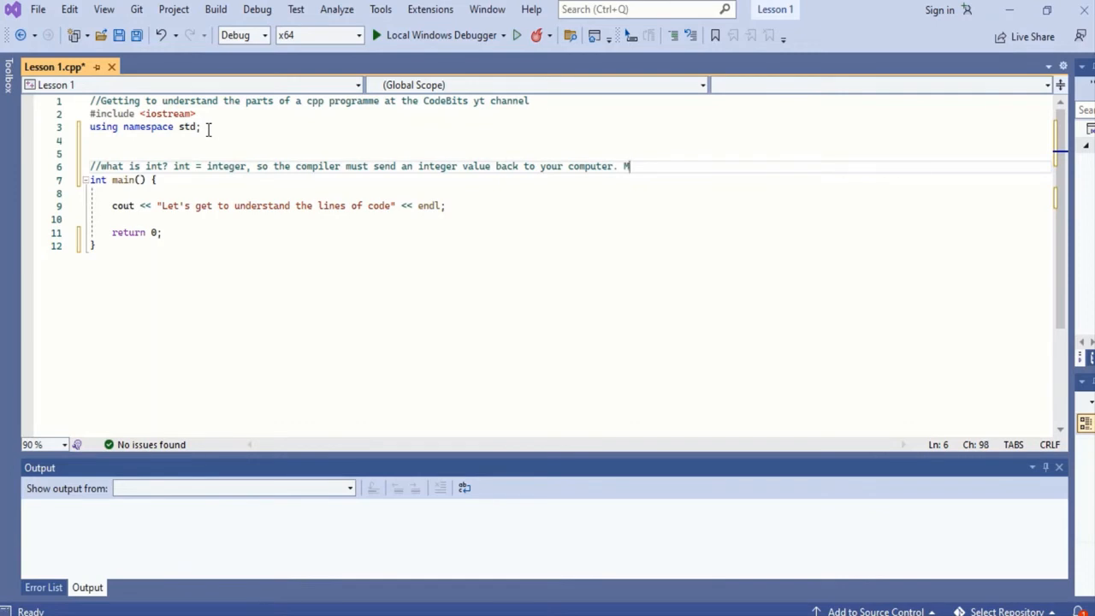
pyautogui.write('ain is the')
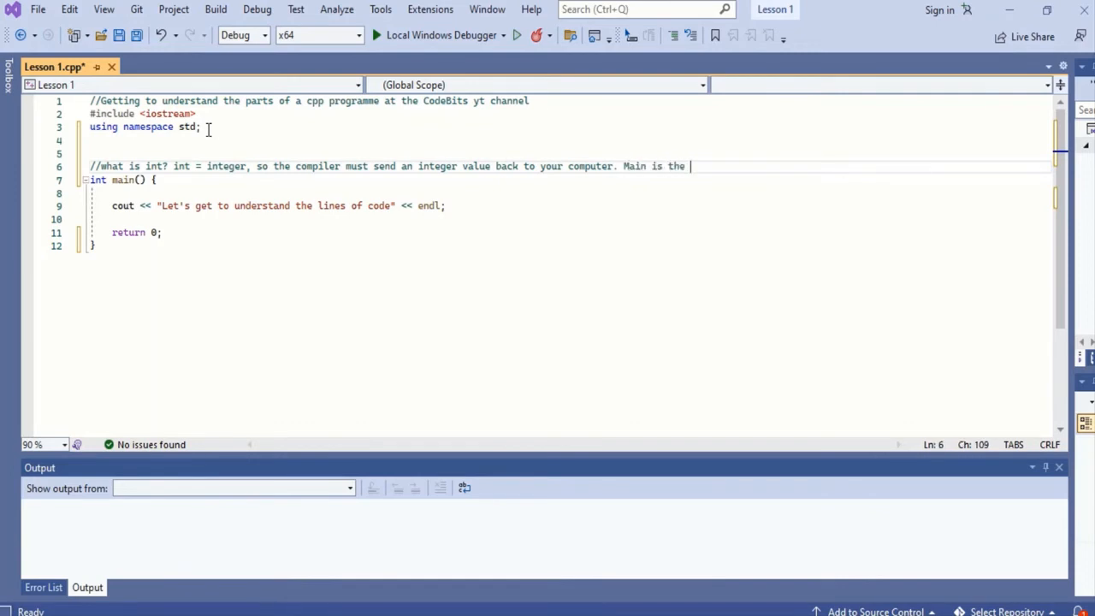
pyautogui.write('name of the fu')
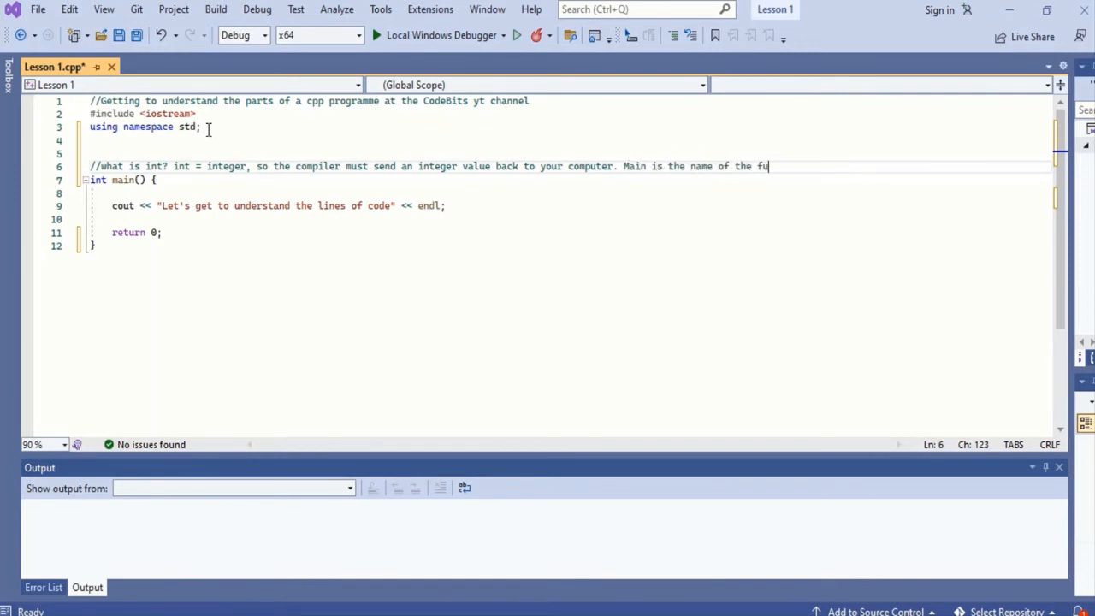
pyautogui.write('nction.')
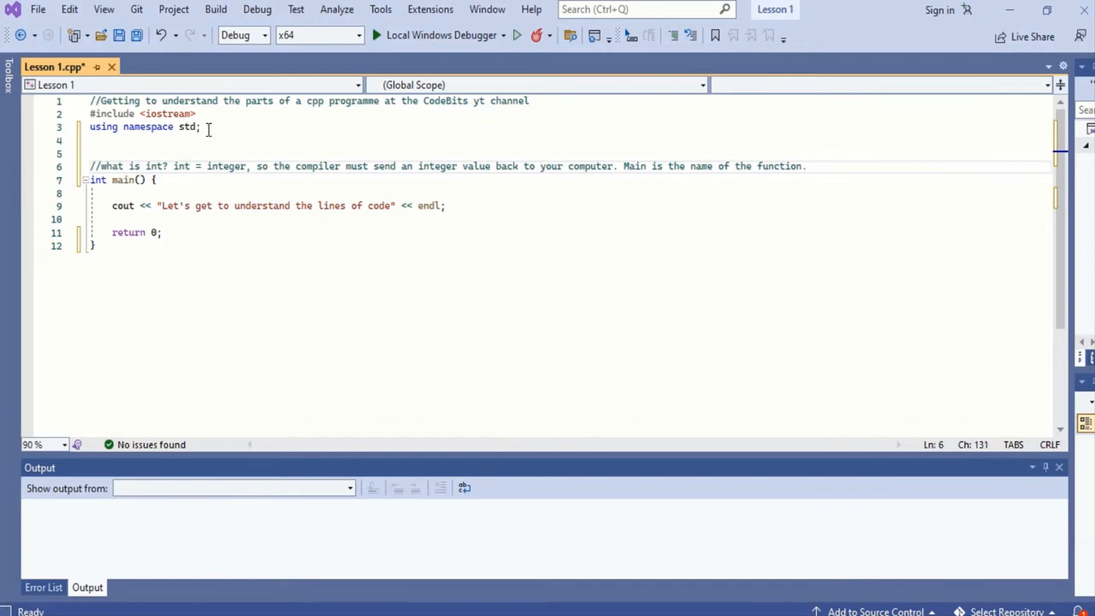
pyautogui.write('() Lets the compiler')
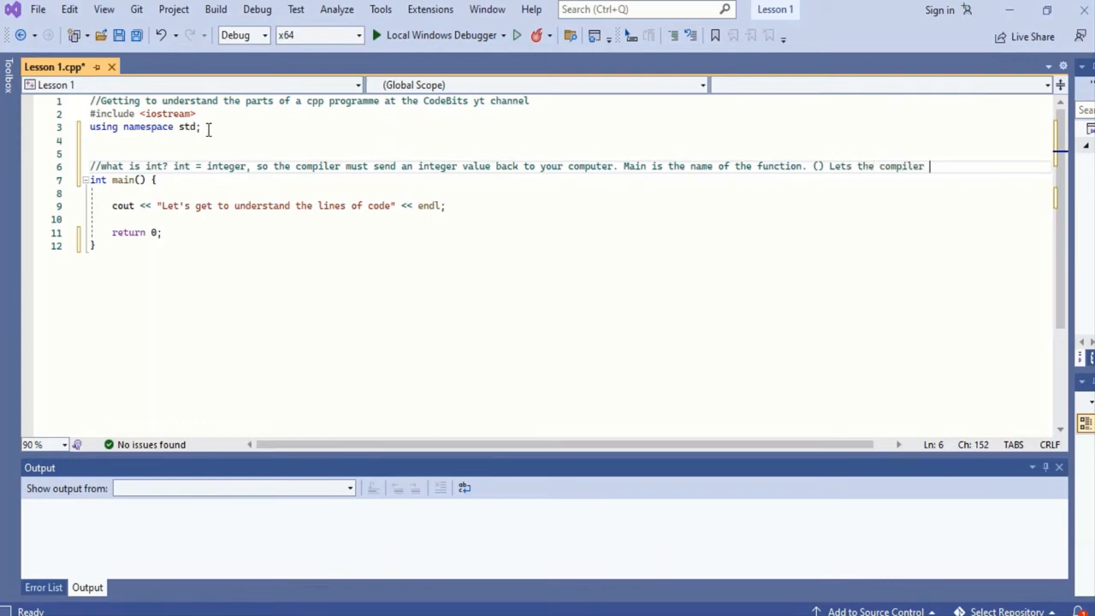
pyautogui.write('know that m')
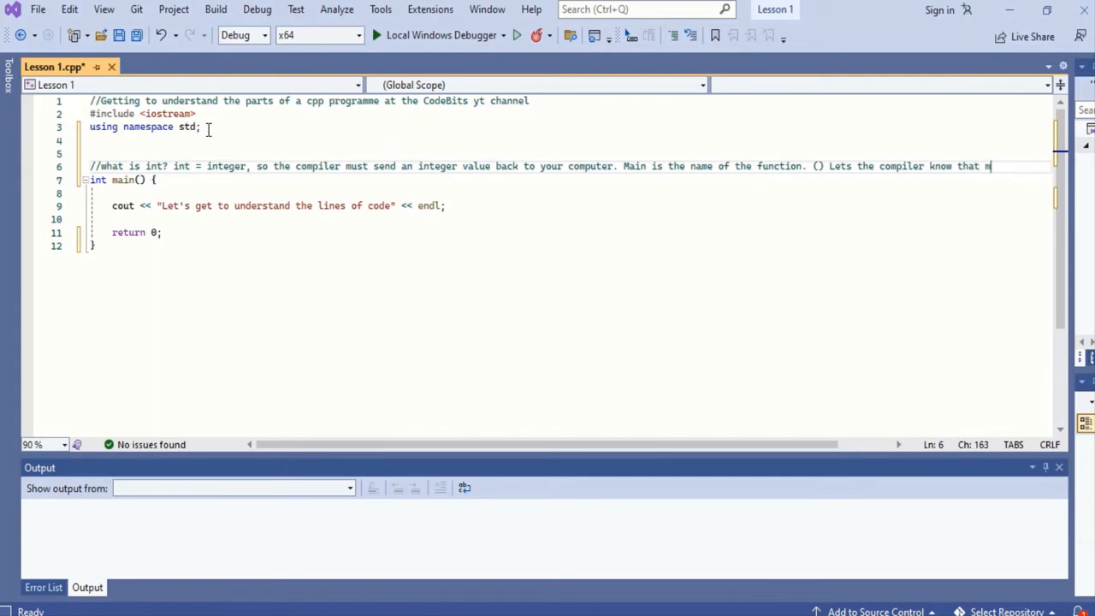
pyautogui.write('ain is a fu')
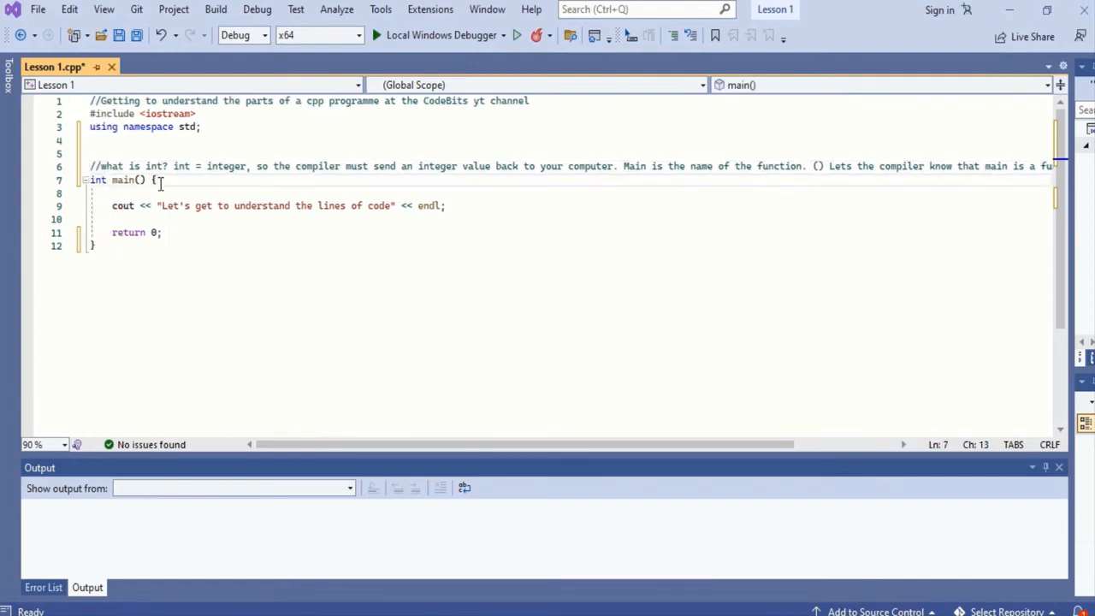
# Step: Comment the opening brace as the beginning and the closing brace as the function's end
pyautogui.write('// the l')
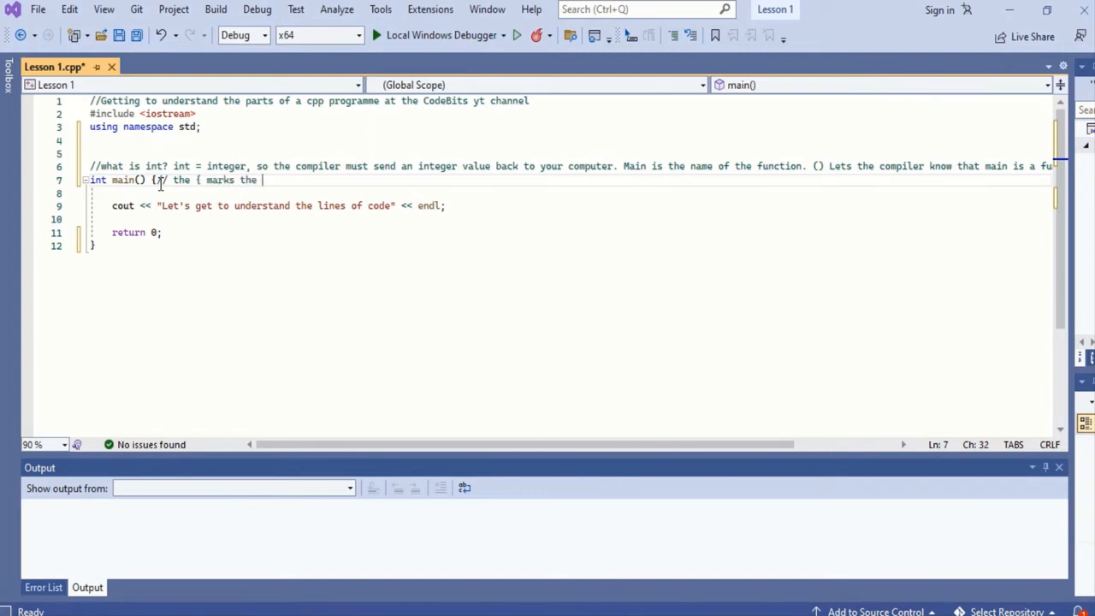
pyautogui.write('beggining of the function')
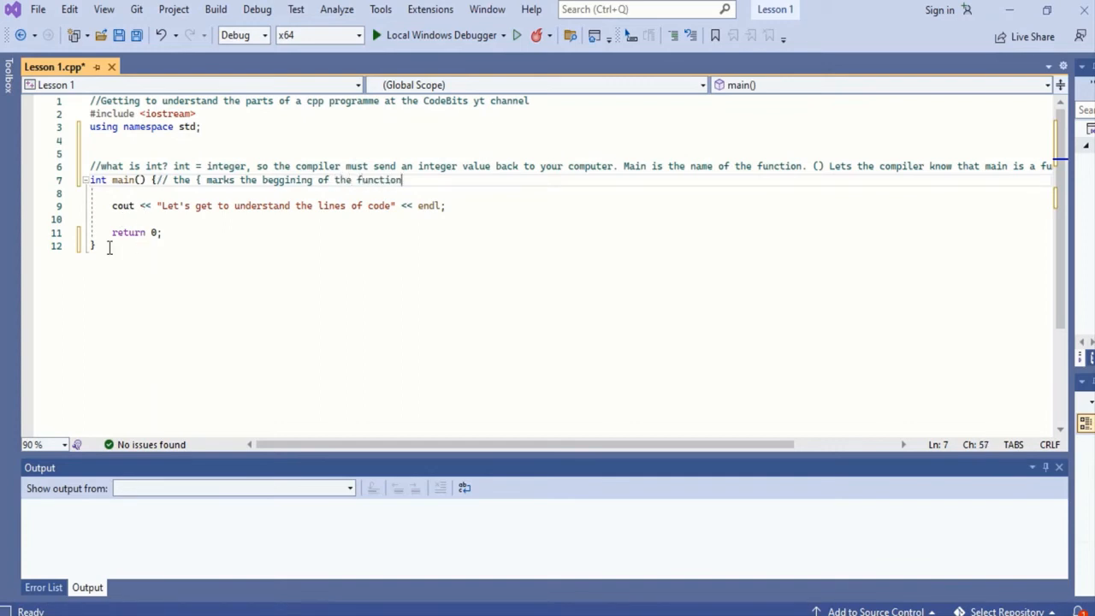
pyautogui.write('//marks the end og')
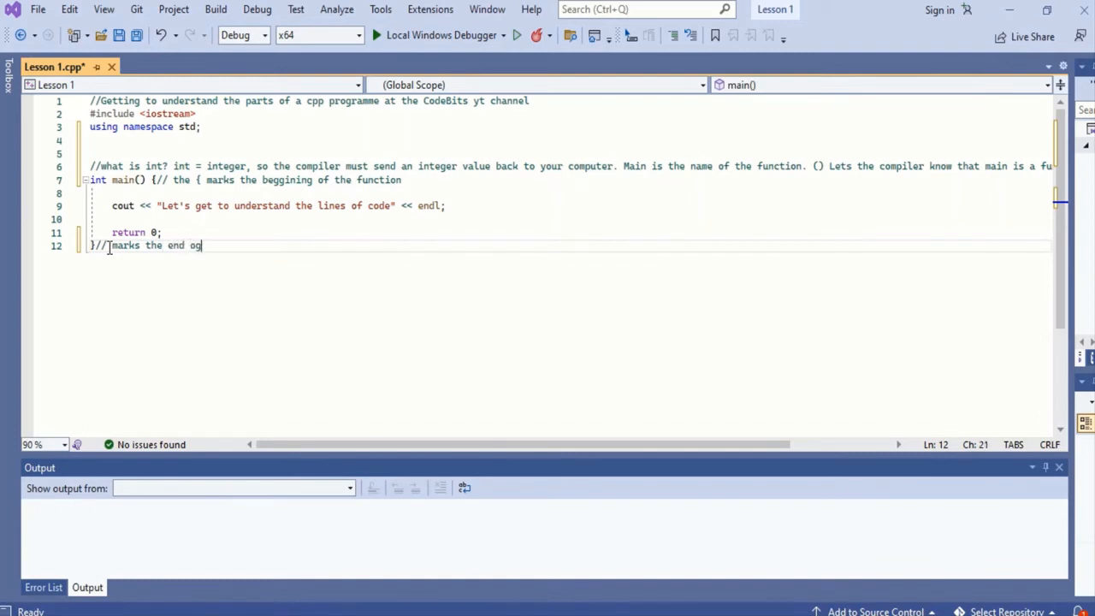
pyautogui.write('f the functio')
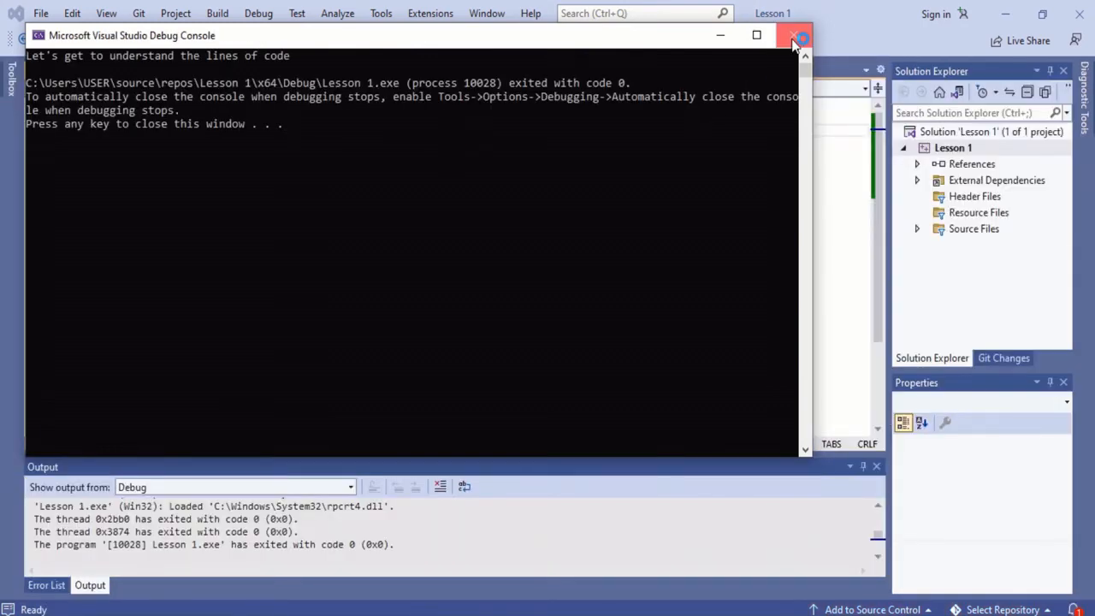
# Step: Close the console, run with capitalised Main, and decline running the last successful build
pyautogui.click(792, 35)
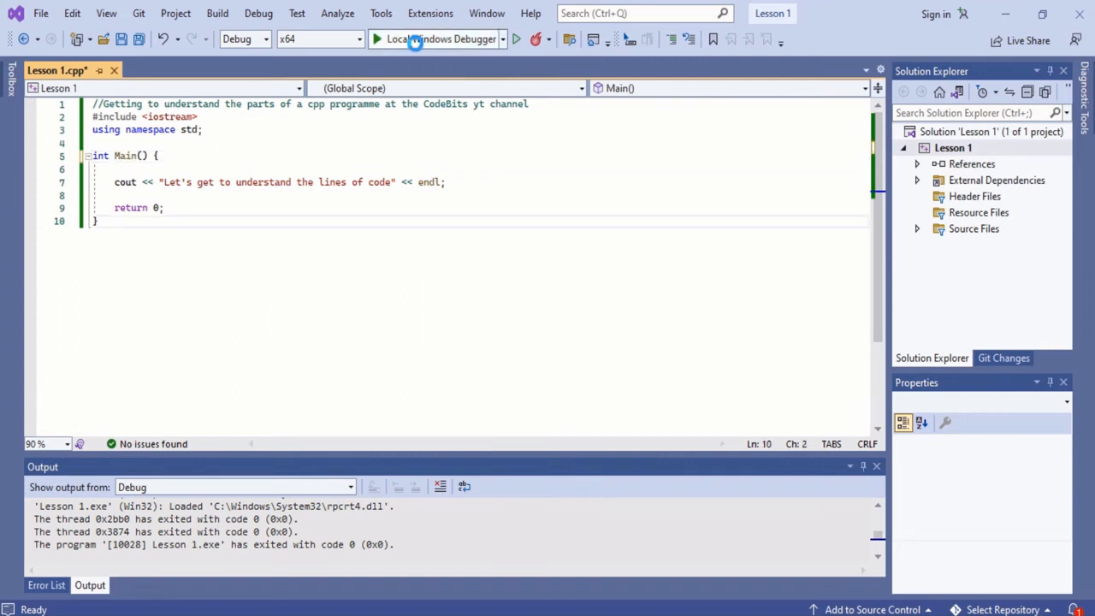
pyautogui.click(441, 39)
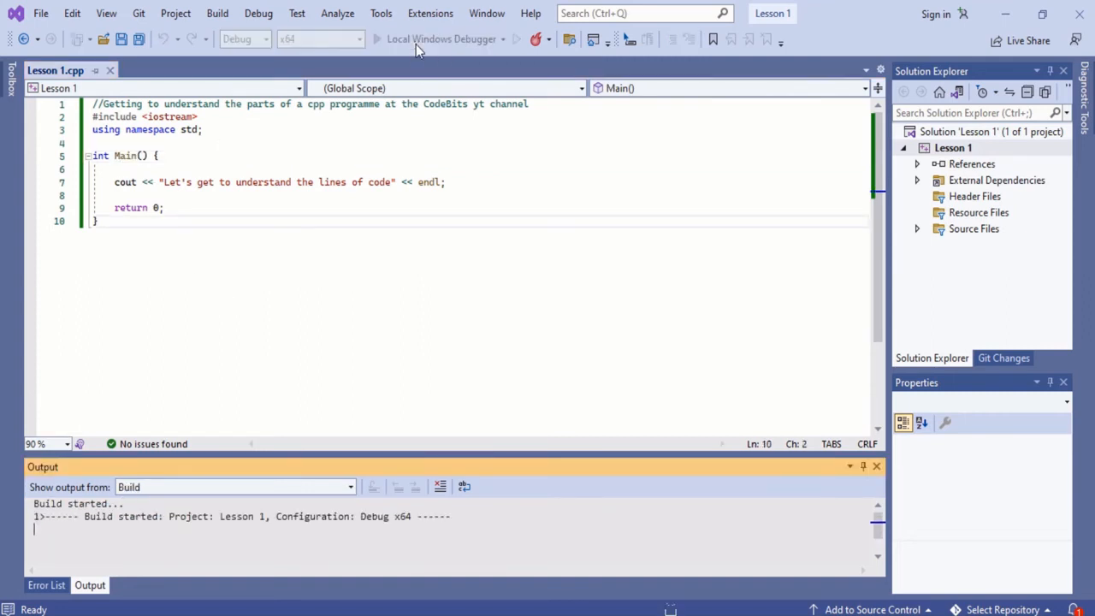
pyautogui.click(438, 40)
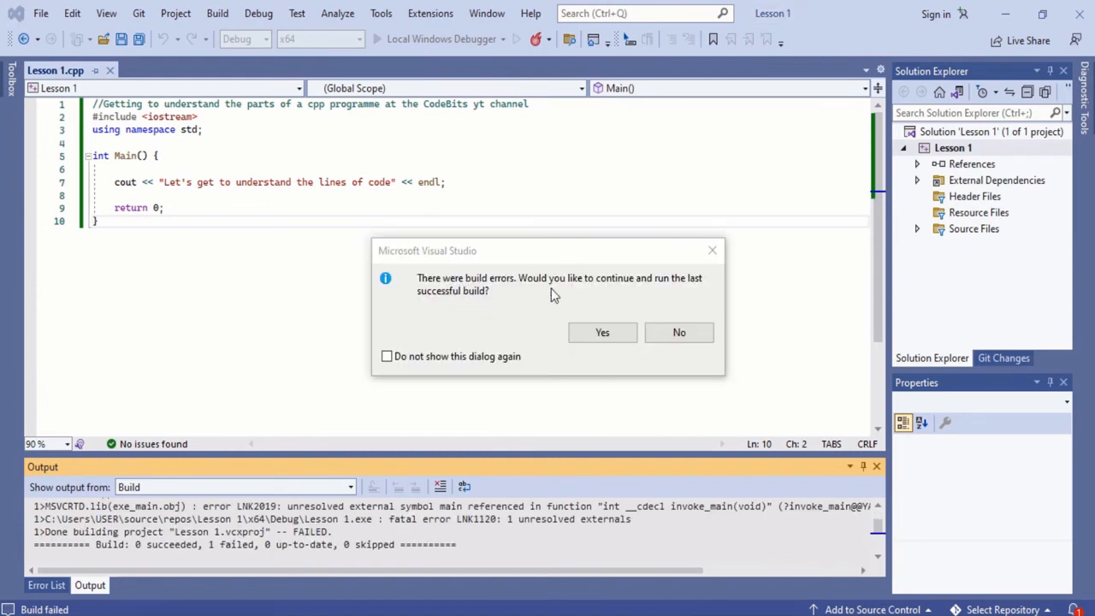
pyautogui.click(679, 332)
pyautogui.write('m')
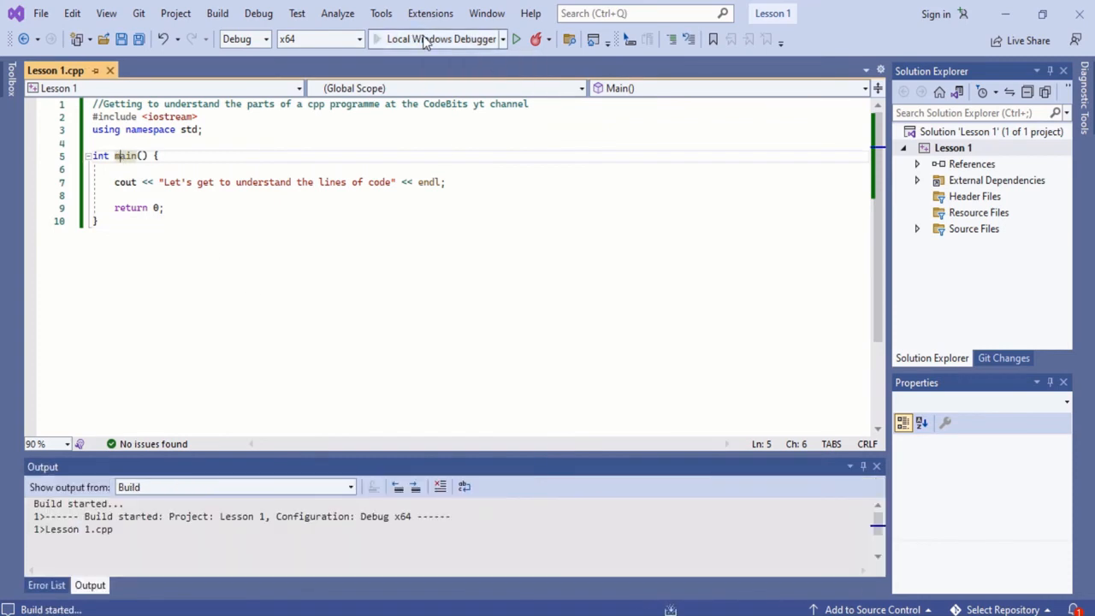
# Step: Run the corrected program with lowercase main and close its output console
pyautogui.click(433, 39)
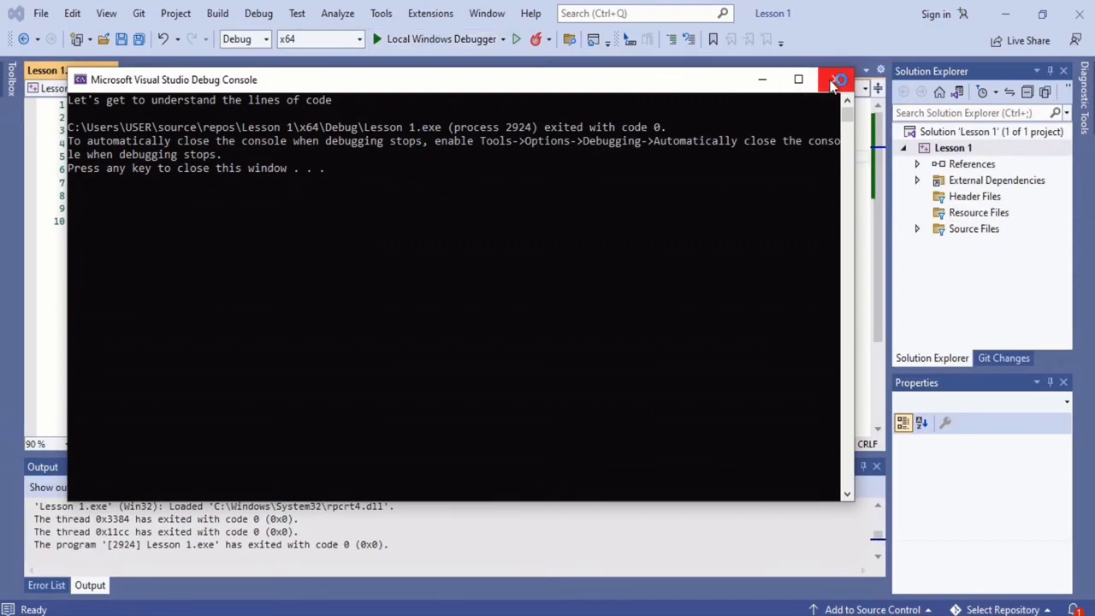
pyautogui.click(838, 79)
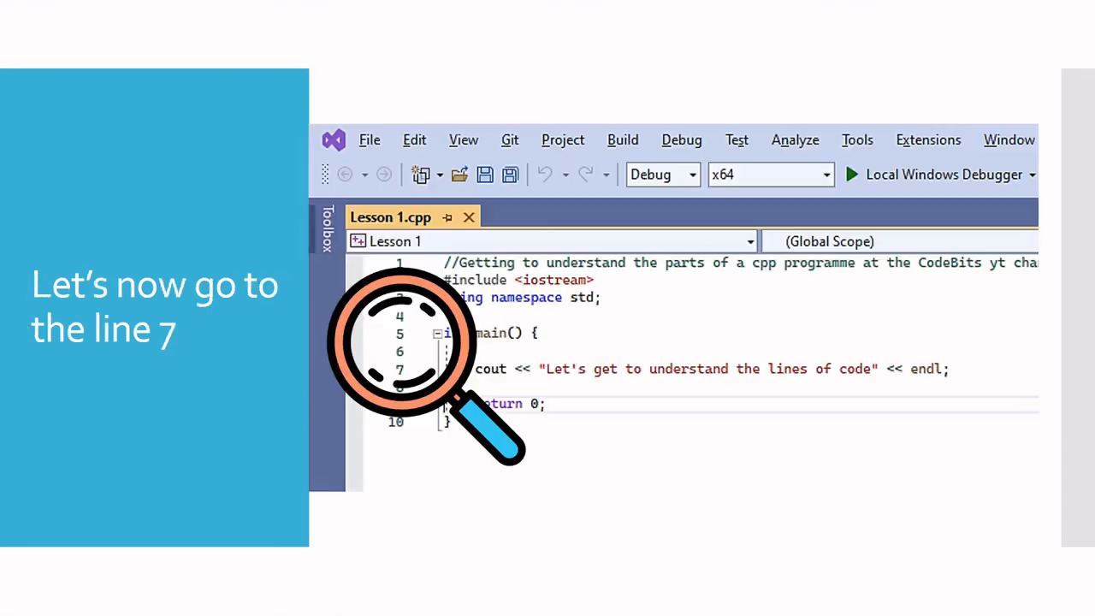